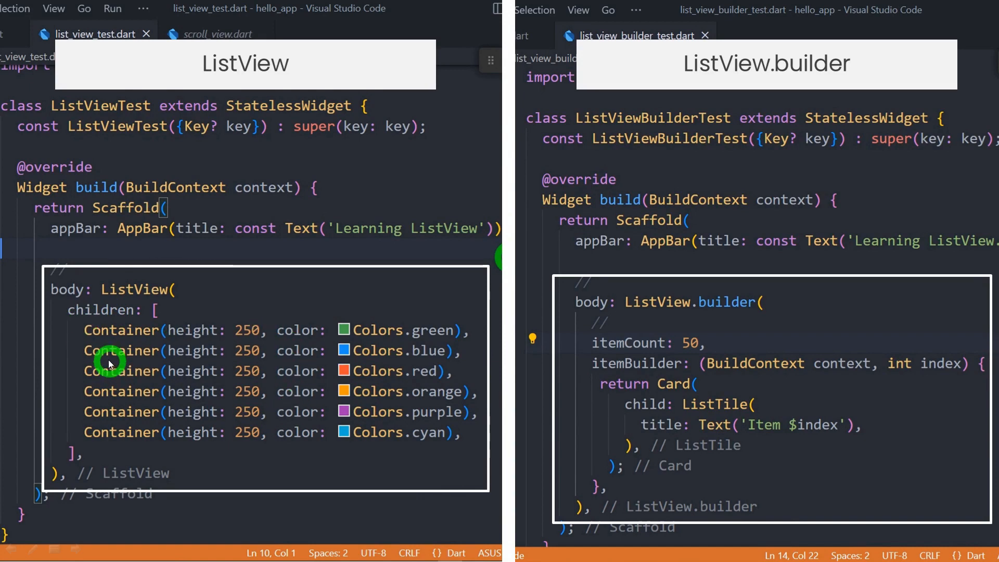
mouse_move(201, 412)
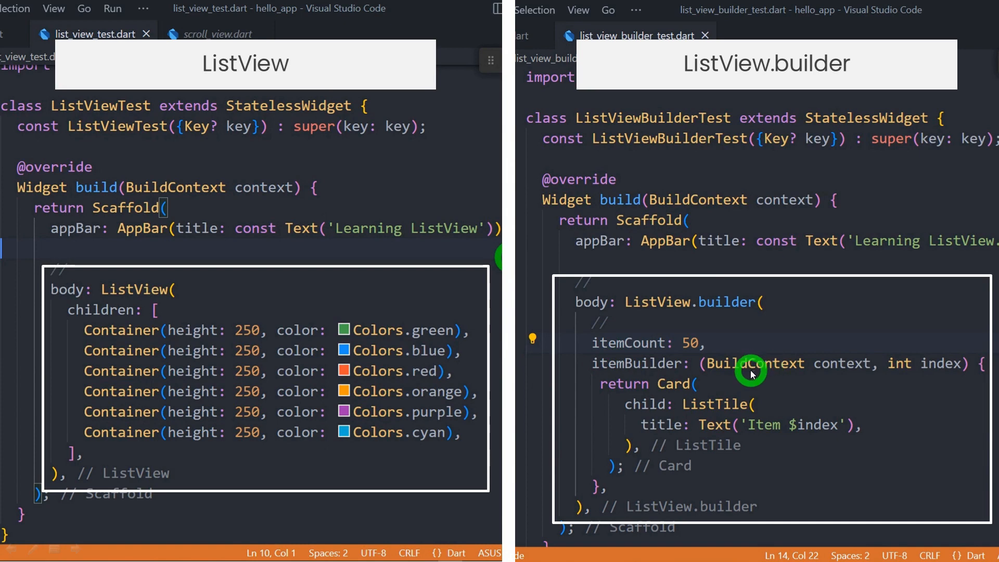
mouse_move(949, 367)
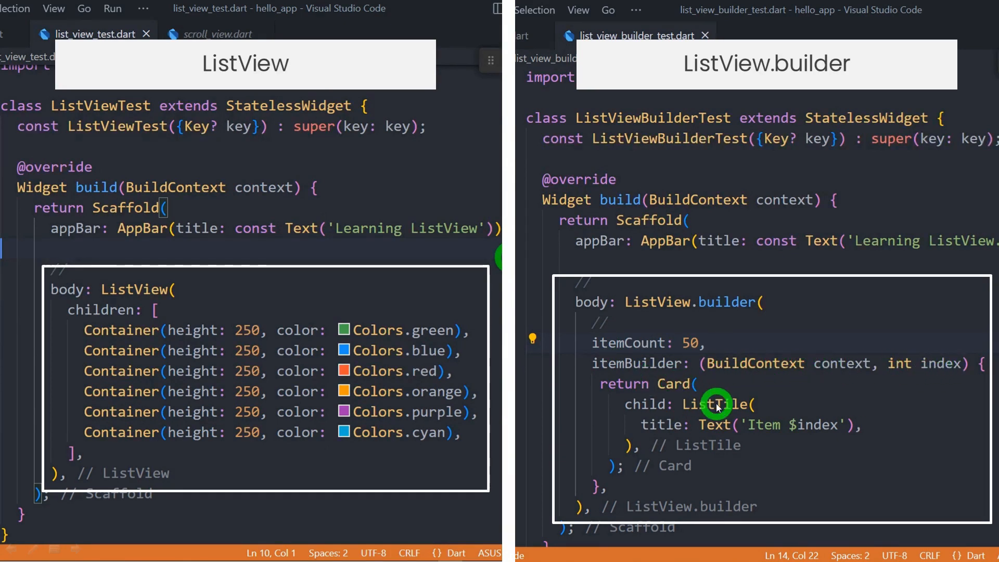
mouse_move(682, 440)
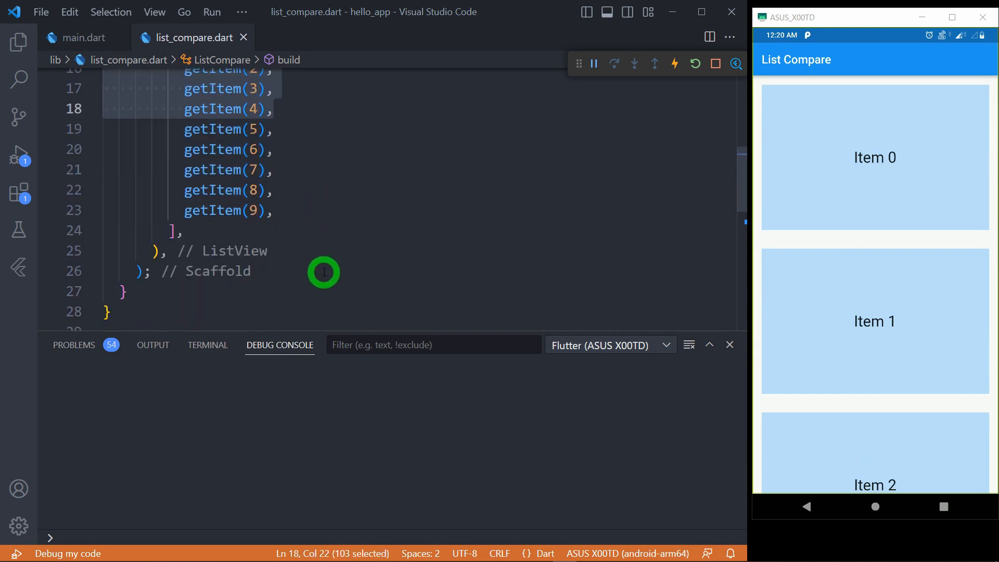
Step: Scroll to the getItem helper that prints a message and returns a 250-high blue Container
scroll(down, 3)
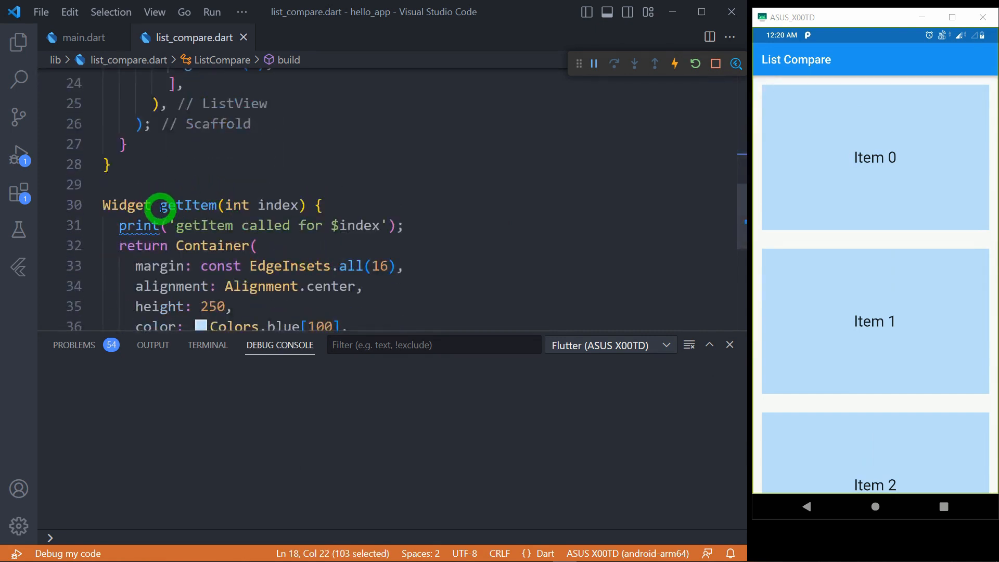
mouse_move(233, 205)
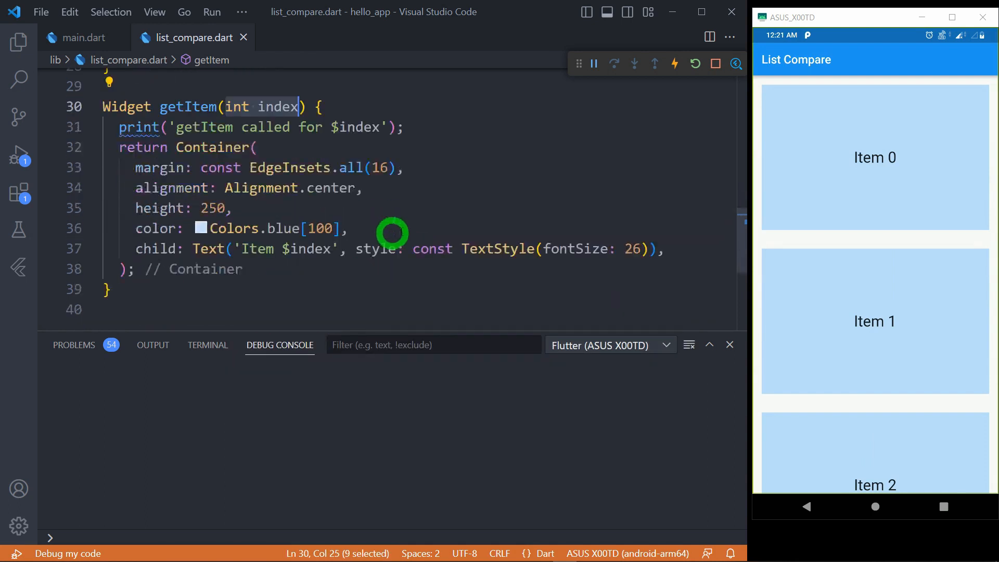
mouse_move(458, 181)
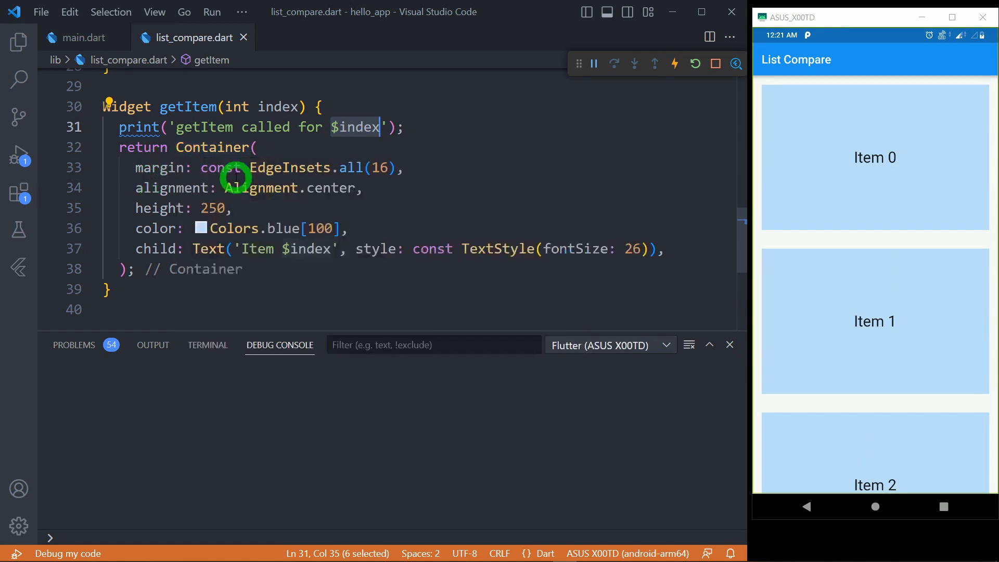
mouse_move(752, 139)
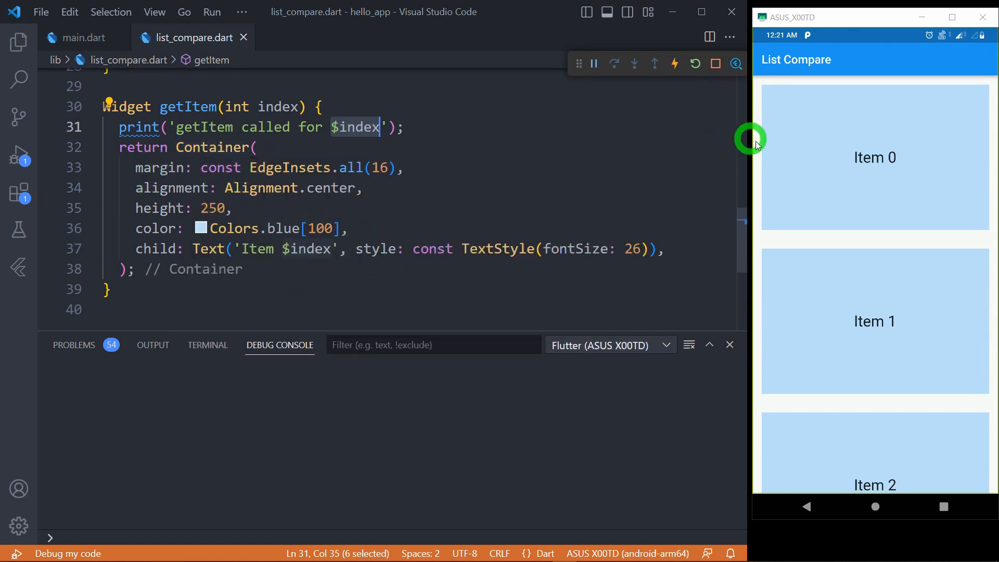
mouse_move(300, 261)
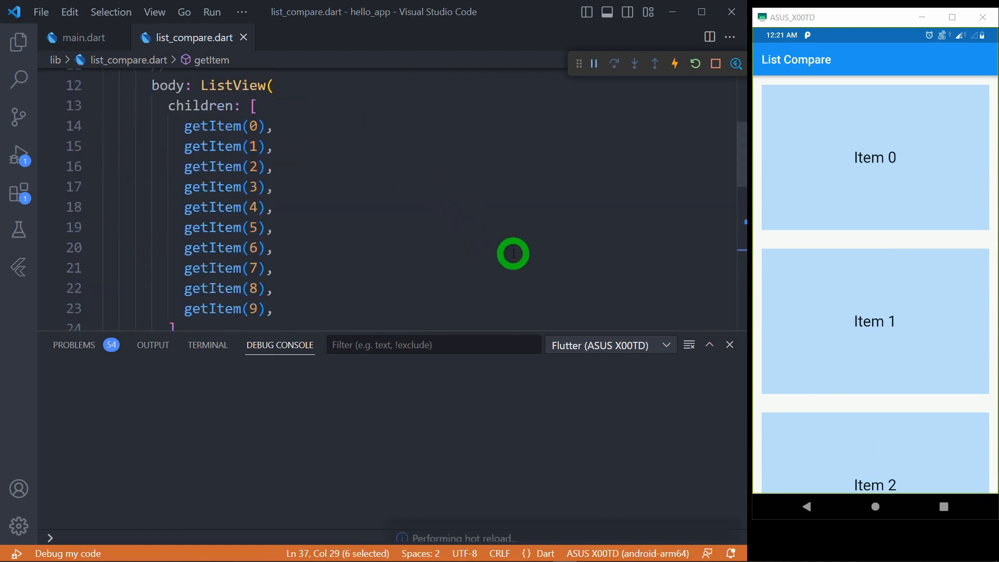
Step: Hot reload and highlight the Debug Console lines 'getItem called for 0' through 9
click(694, 63)
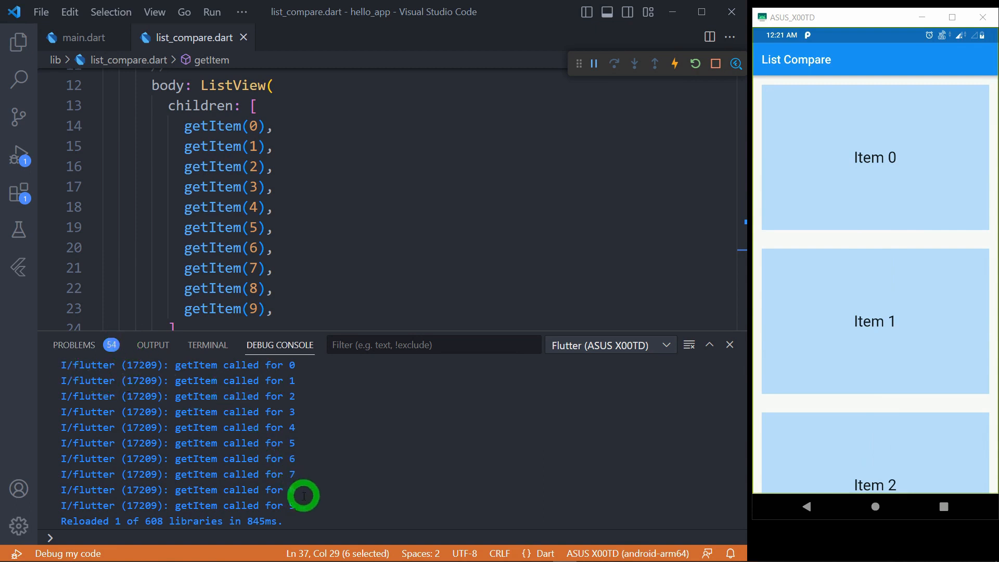
drag(302, 496, 82, 368)
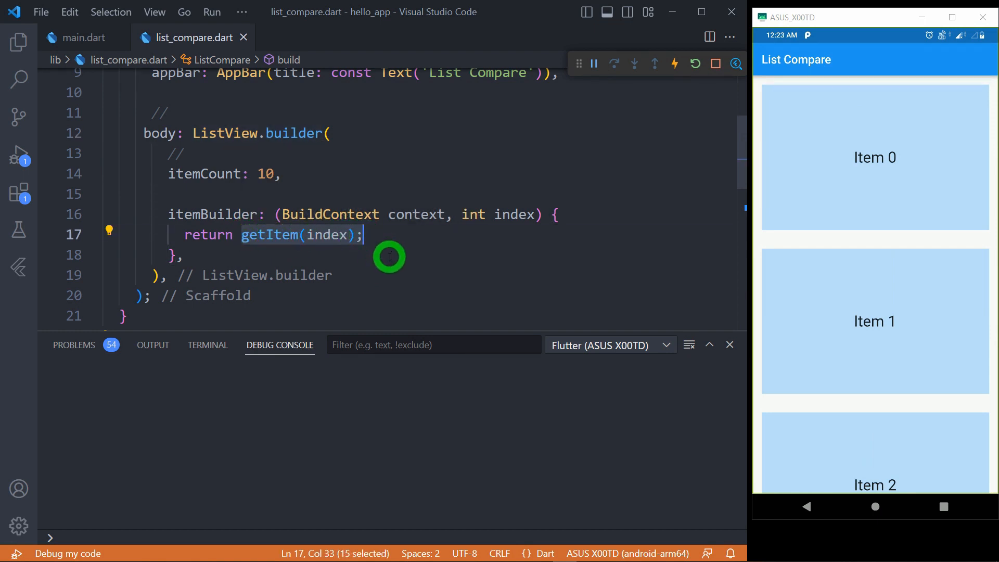
Step: Reload the ListView.builder version and mark the four getItem log lines for items 0 to 3
click(672, 63)
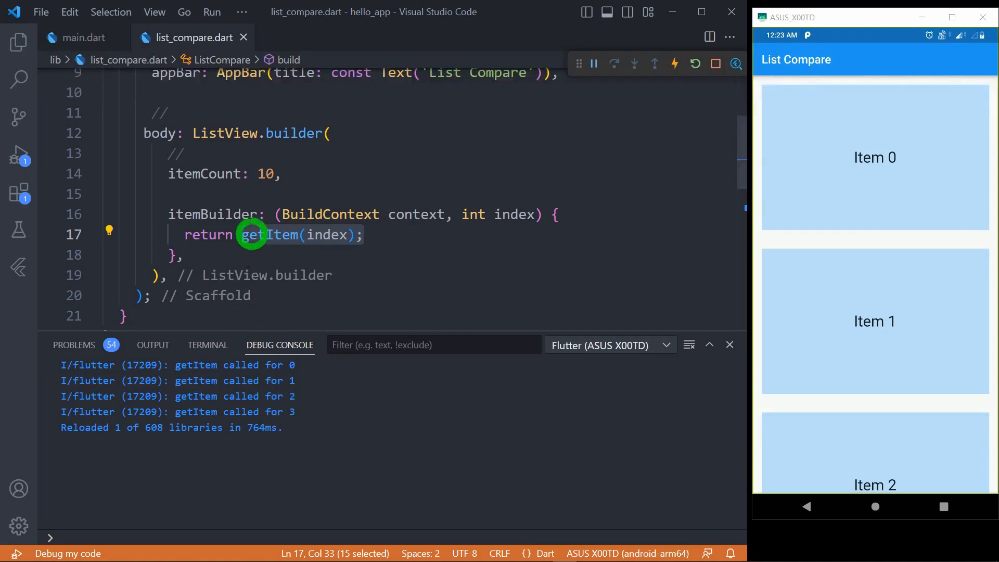
click(349, 173)
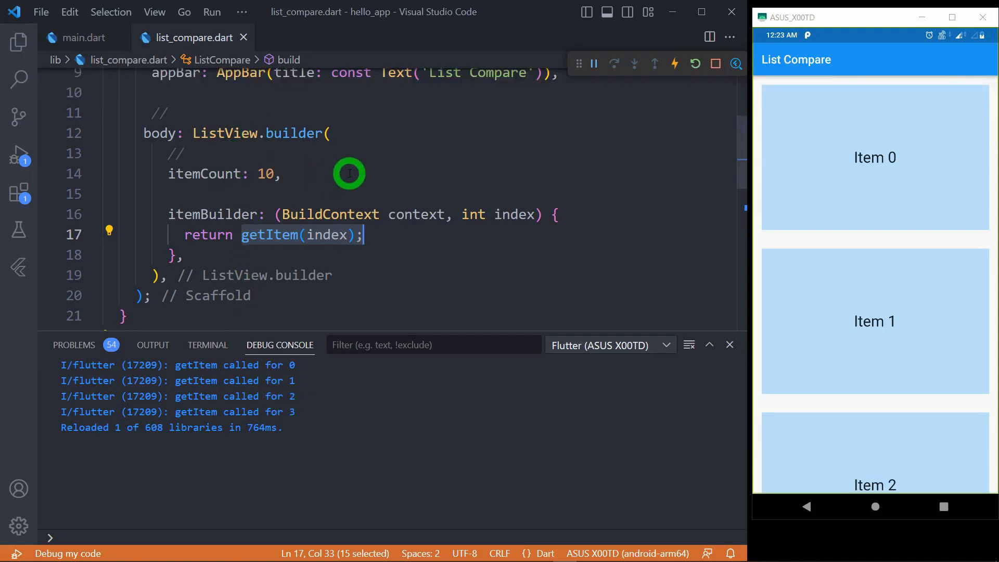
drag(70, 366, 295, 411)
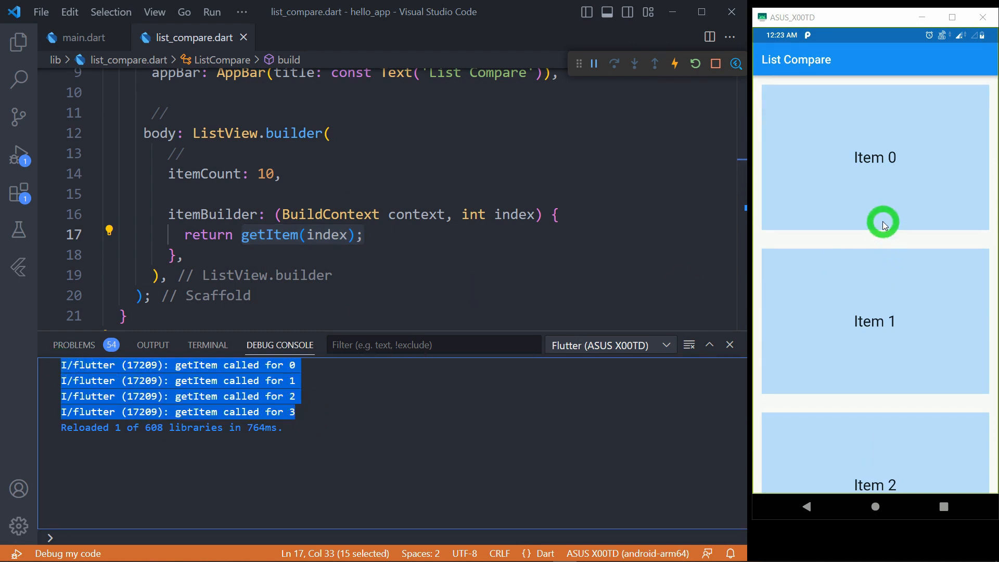
mouse_move(853, 229)
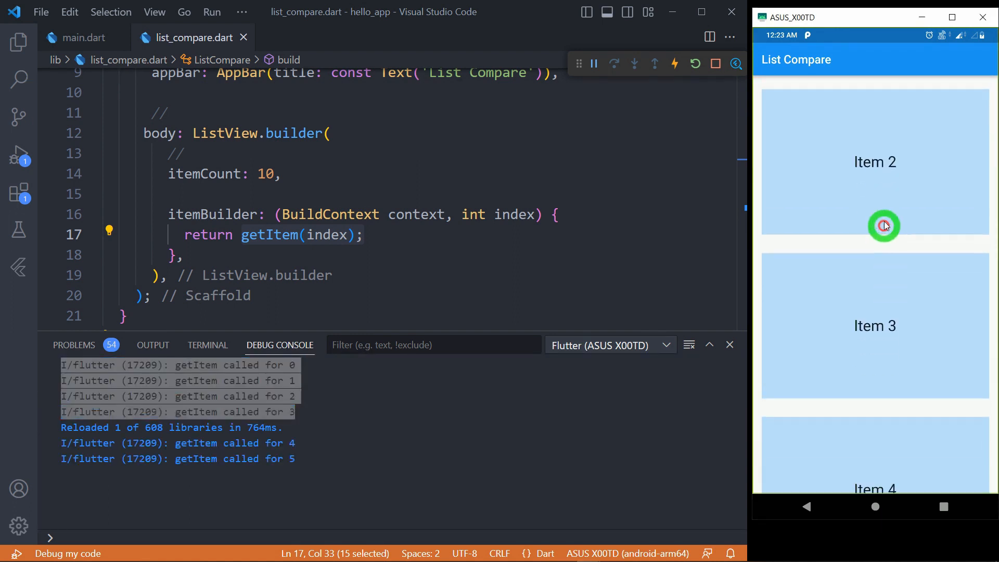
Step: Scroll the emulator list so the console logs getItem for items 6, 7, 8, then 3 and 2
scroll(down, 3)
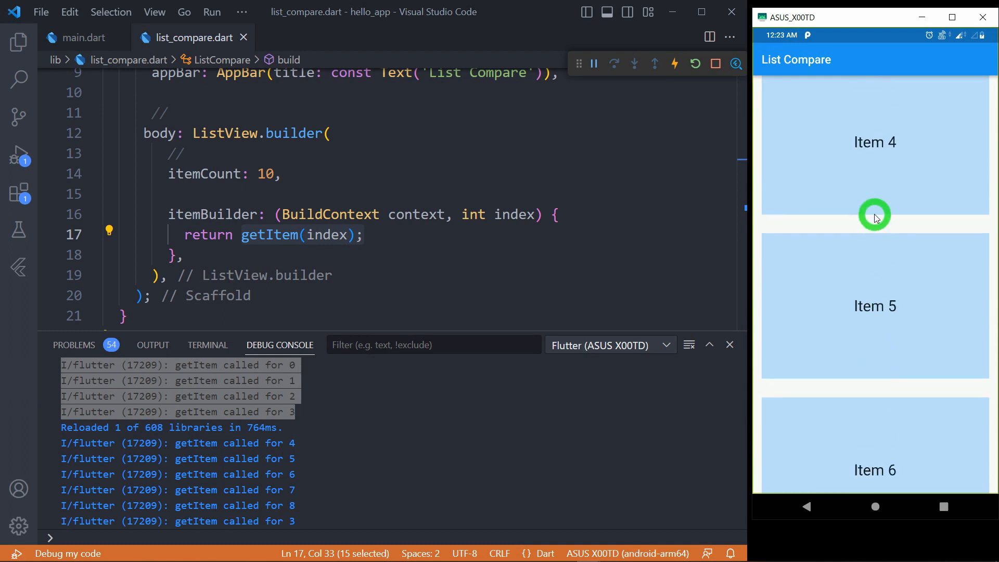
scroll(down, 3)
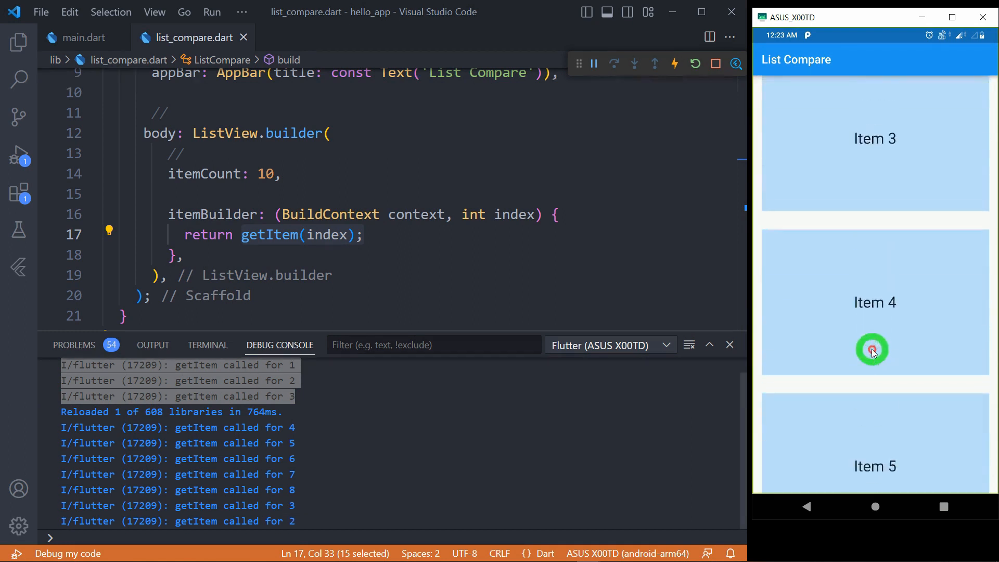